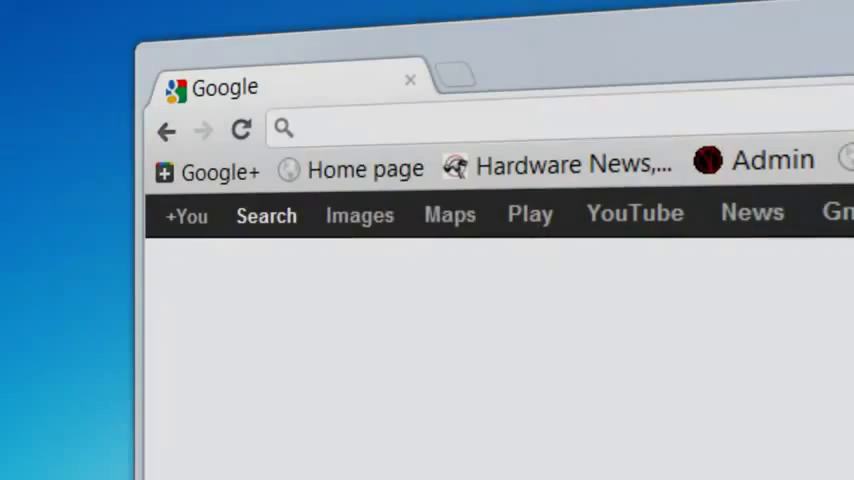
- Download the Serial Port Monitor installer from the product's web page
type("e")
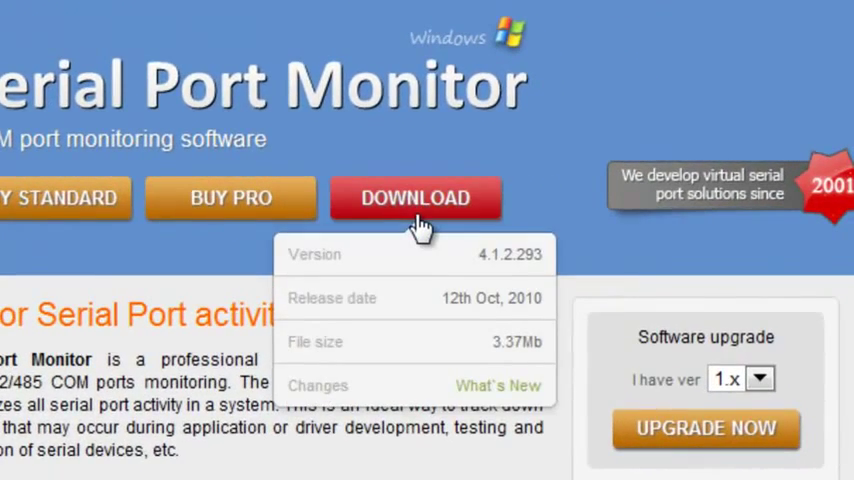
left_click(416, 196)
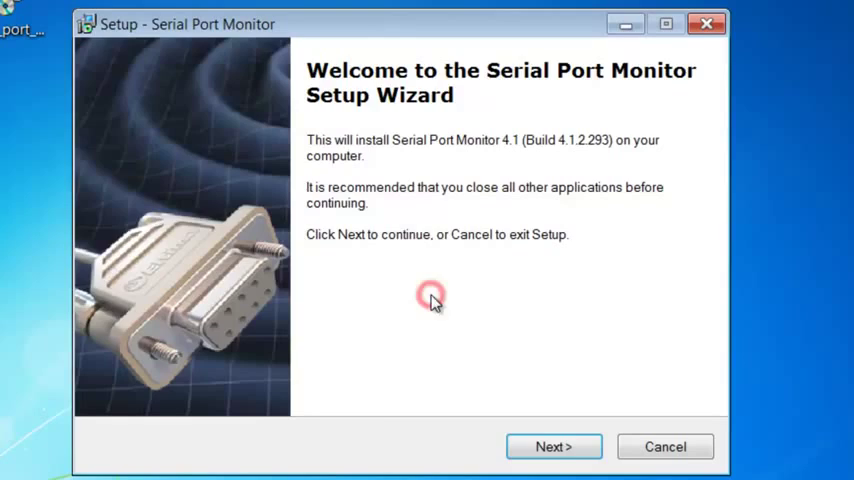
- Accept the license, keep the default Eltima Software folder, and install the program
left_click(554, 446)
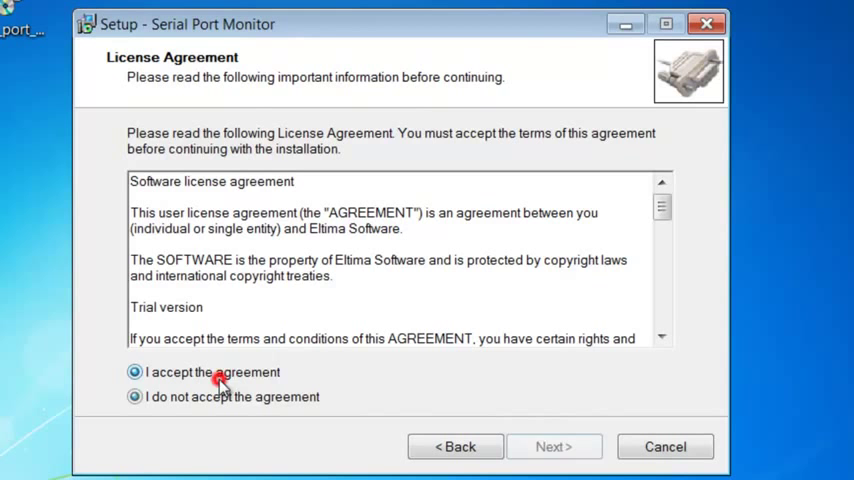
left_click(554, 446)
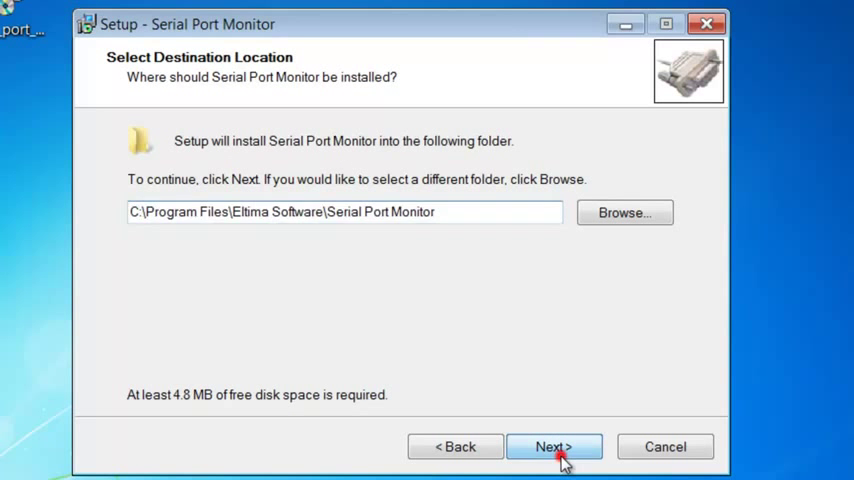
left_click(554, 446)
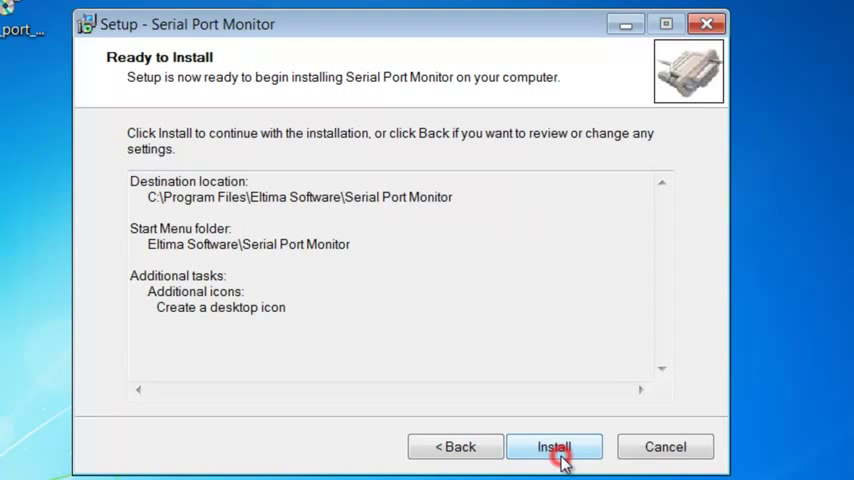
left_click(554, 448)
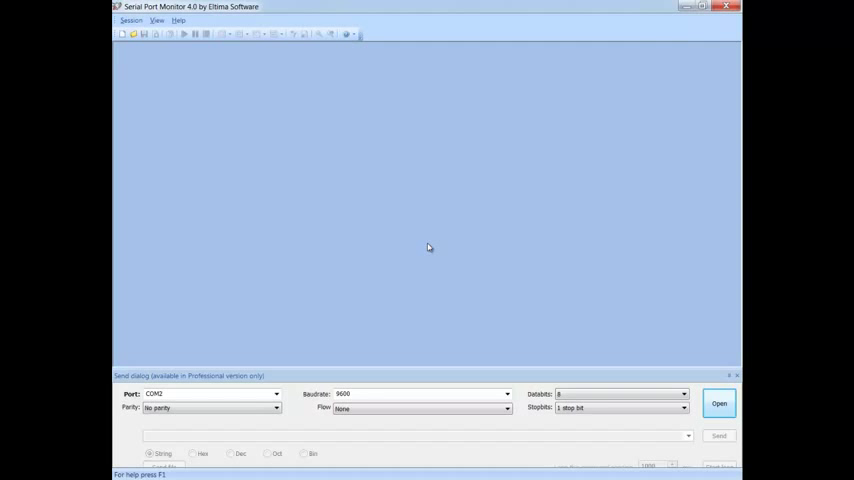
- Create a new COM2 session with all four data views and monitoring starting immediately
left_click(132, 20)
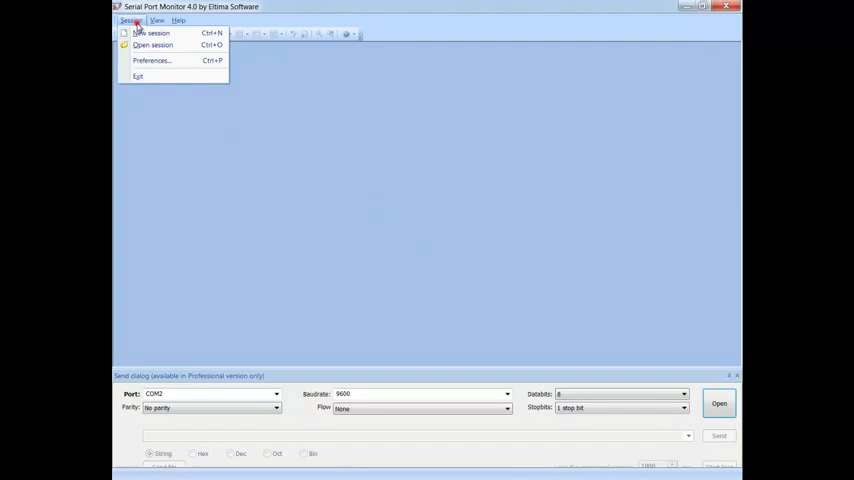
left_click(152, 32)
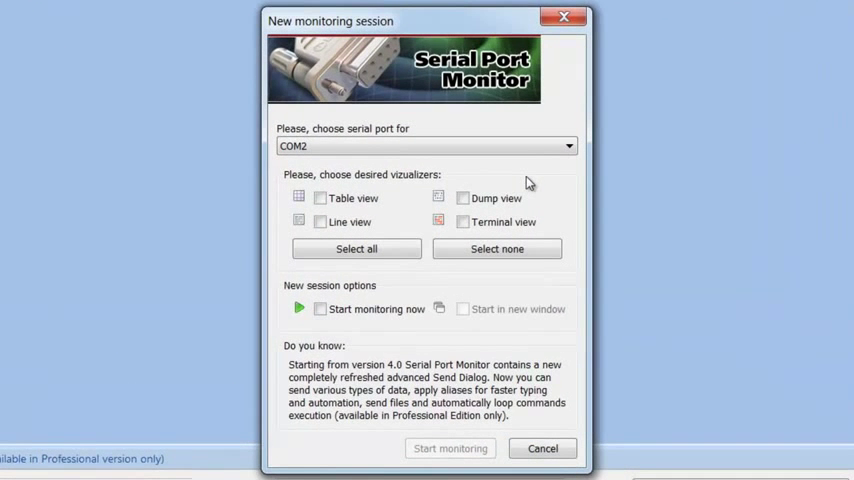
left_click(356, 250)
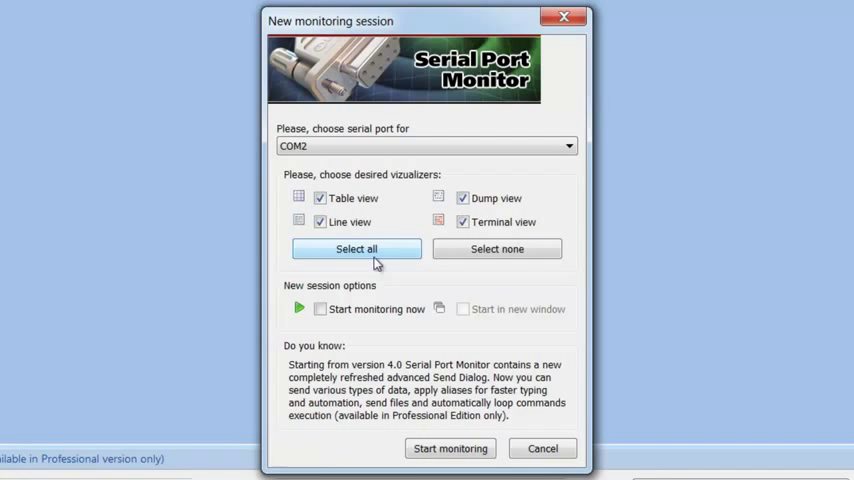
left_click(324, 308)
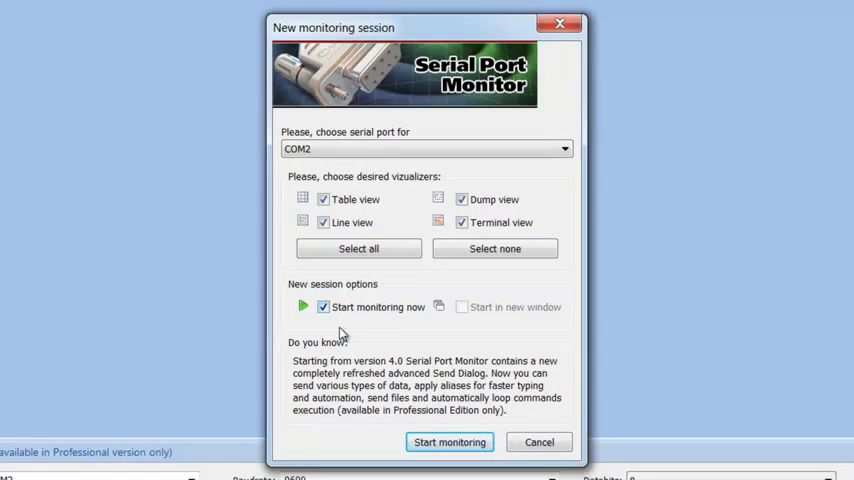
left_click(448, 442)
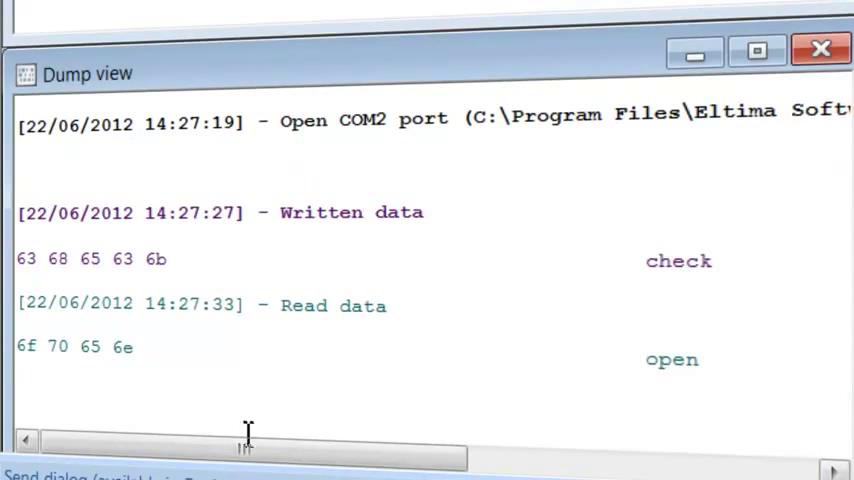
left_click_drag(244, 456, 496, 456)
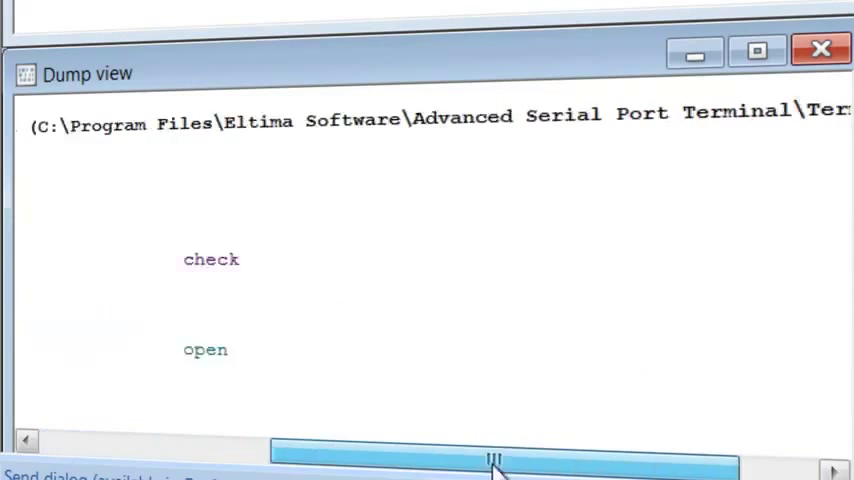
left_click_drag(496, 456, 244, 456)
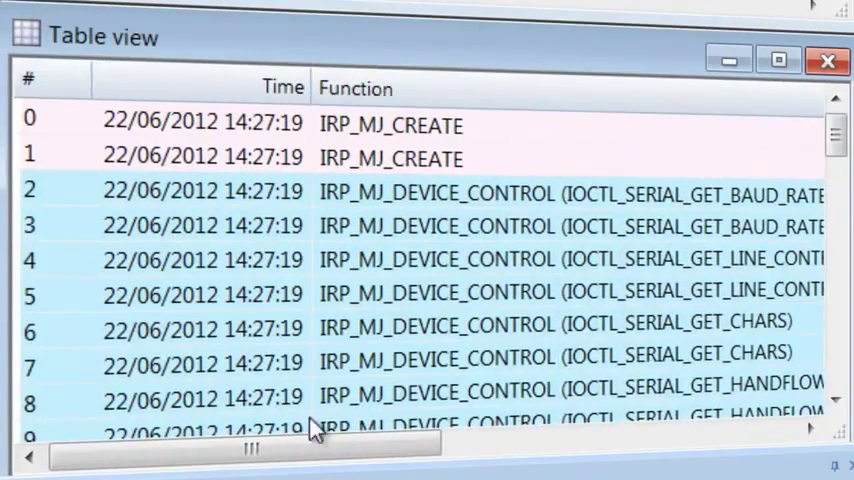
left_click_drag(250, 444, 584, 444)
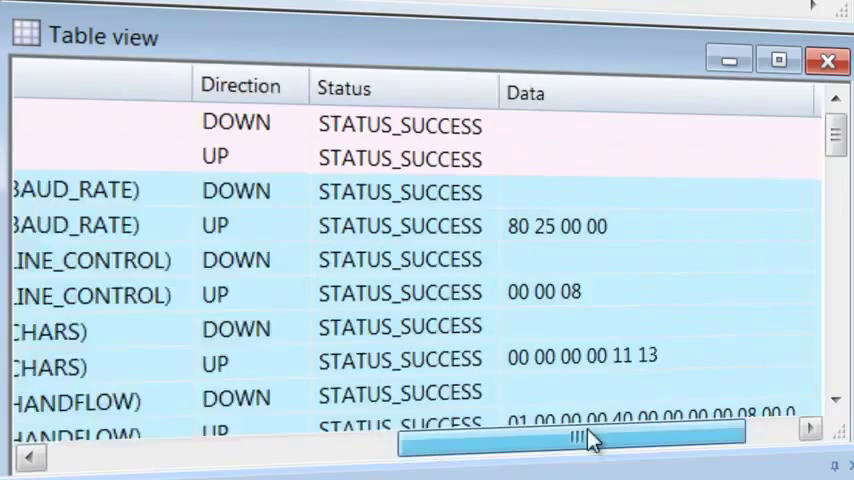
left_click_drag(576, 440, 256, 448)
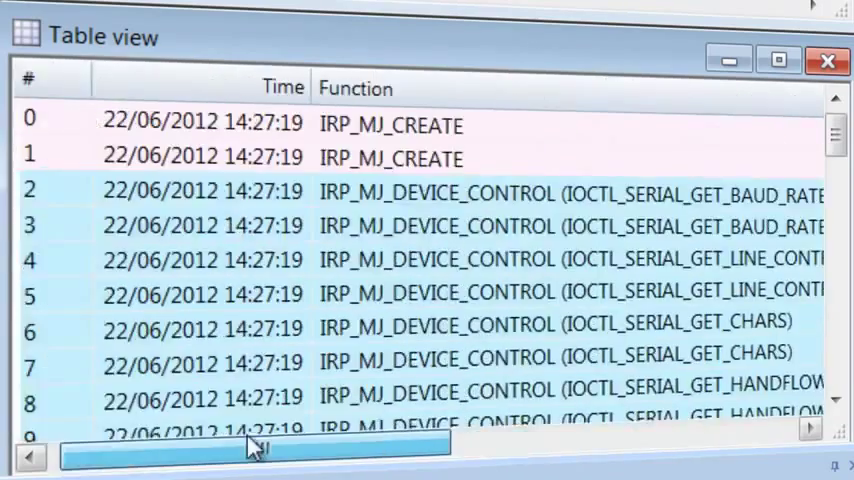
left_click(780, 58)
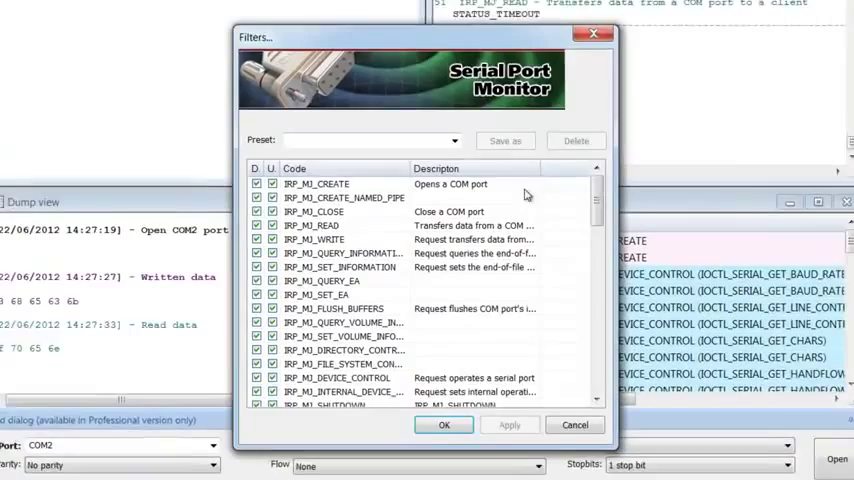
scroll("down", 3)
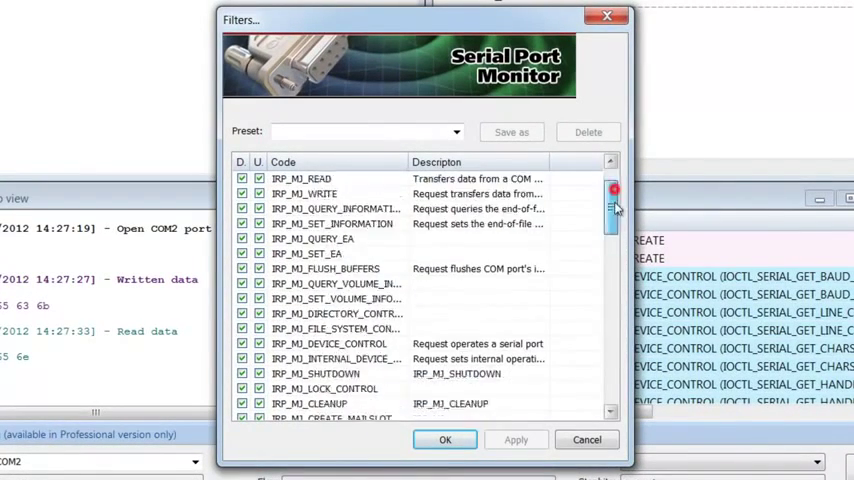
scroll("down", 3)
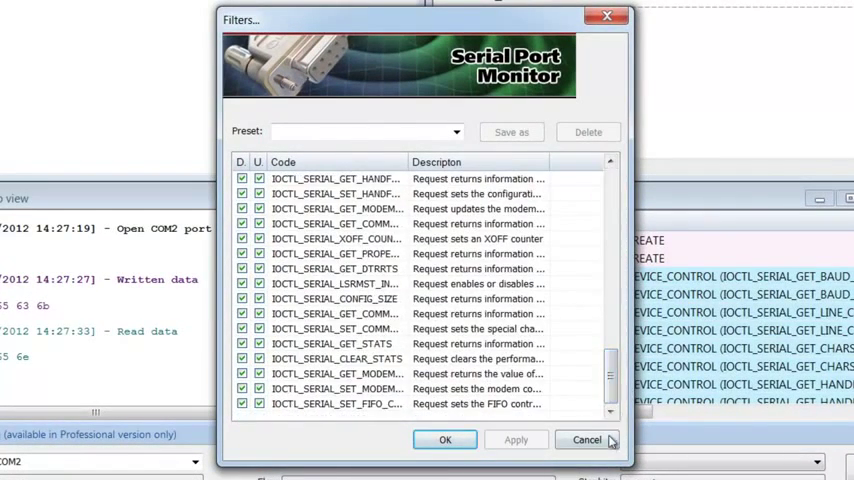
left_click(588, 440)
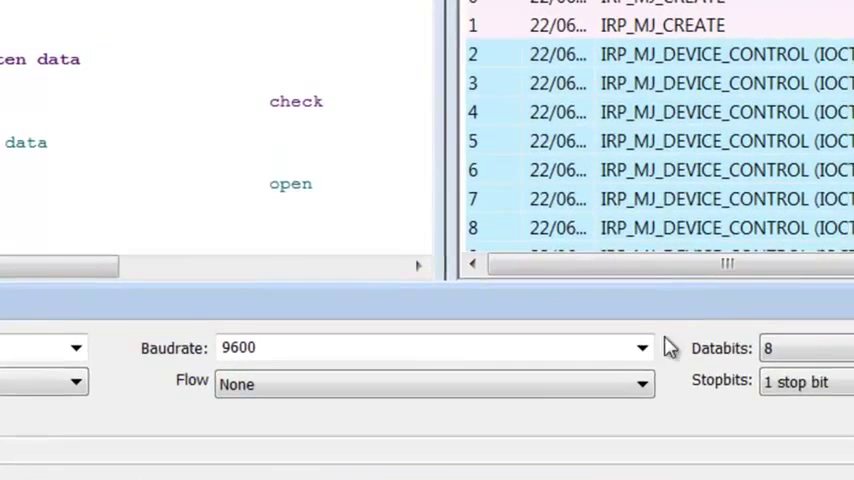
- Keep the COM2 send settings at 9600 baud, 8 data bits, default flow control and 1 stop bit
left_click(644, 348)
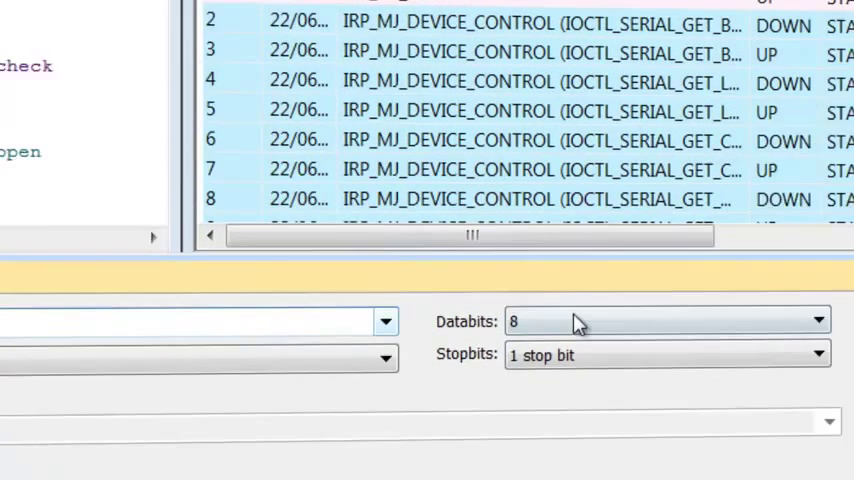
left_click(818, 320)
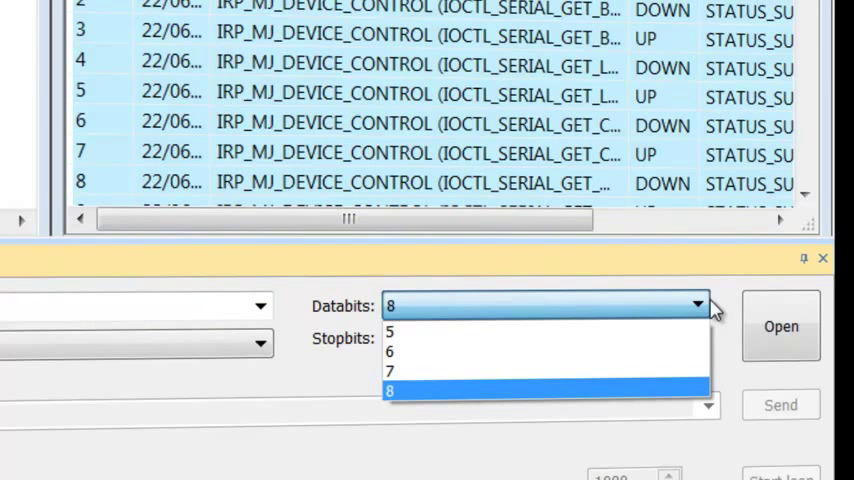
left_click(388, 390)
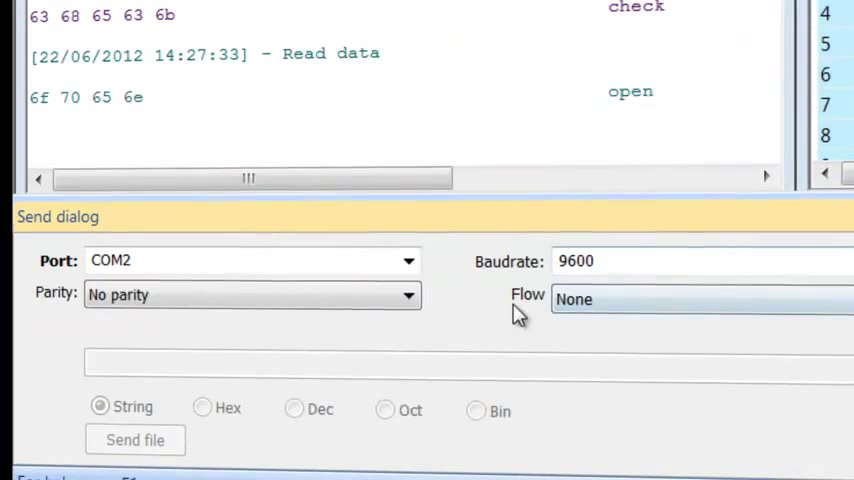
left_click(408, 294)
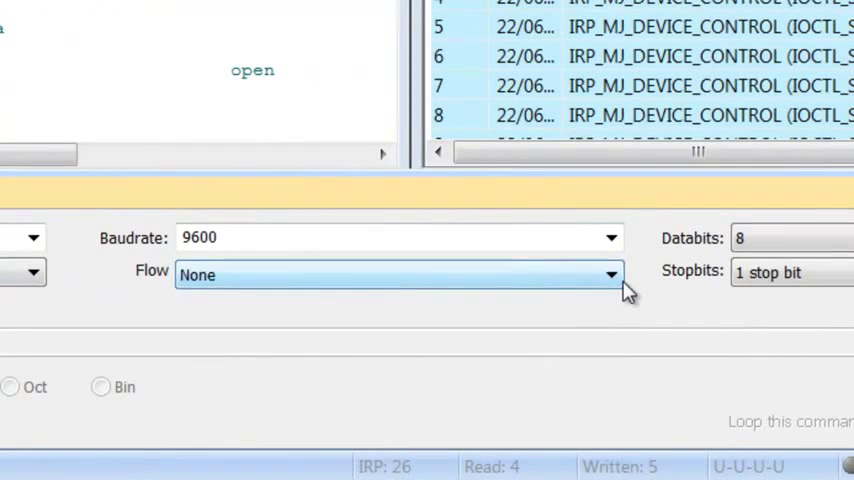
left_click(610, 276)
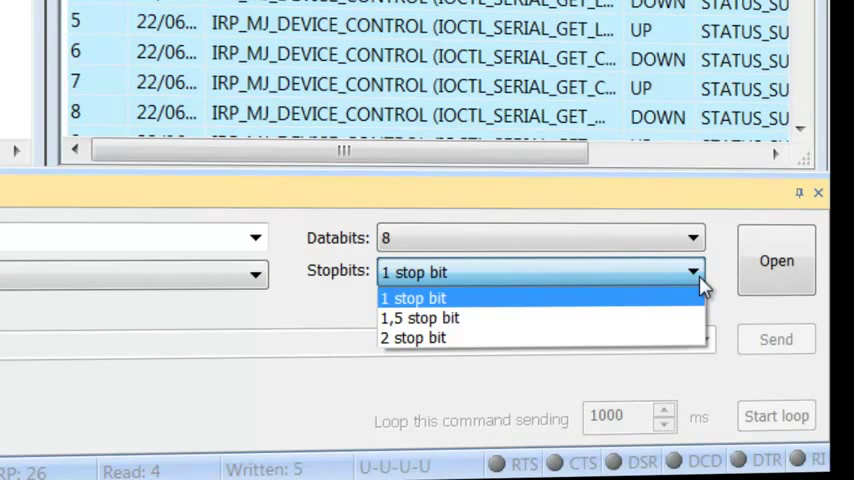
left_click(412, 298)
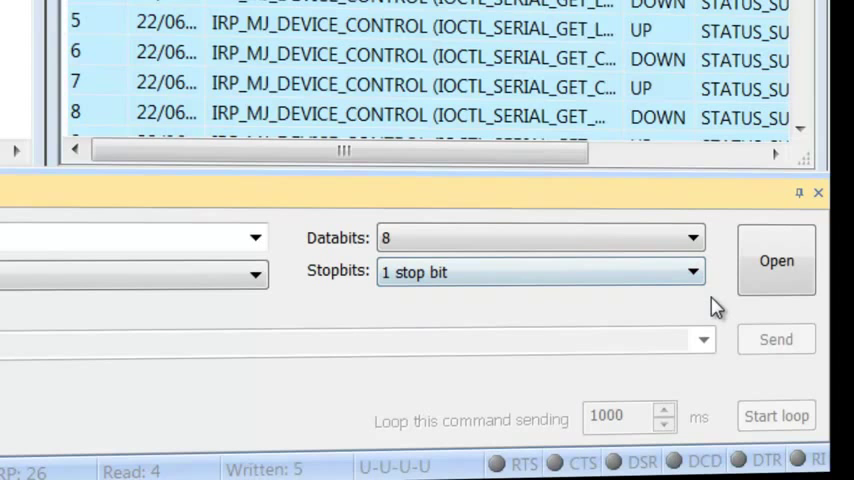
left_click(776, 260)
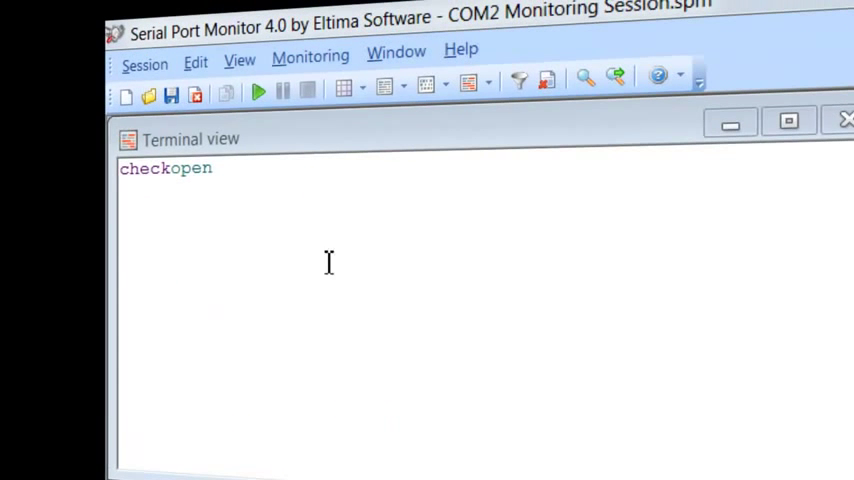
left_click(144, 52)
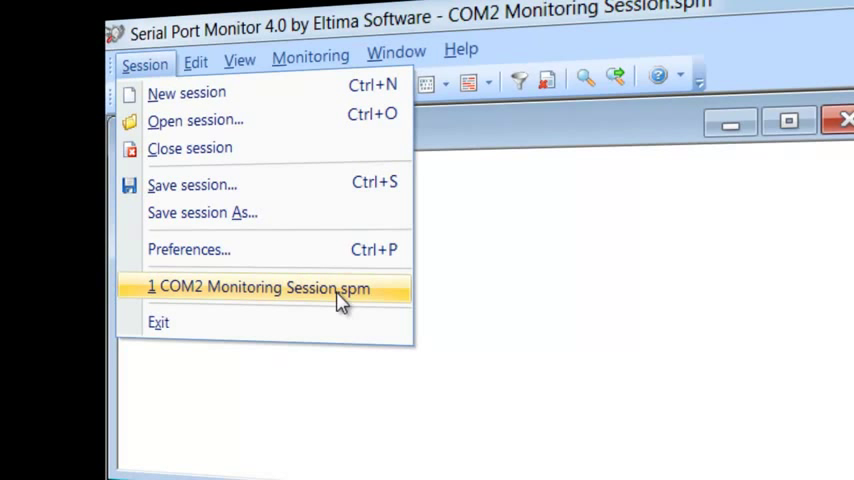
left_click(258, 288)
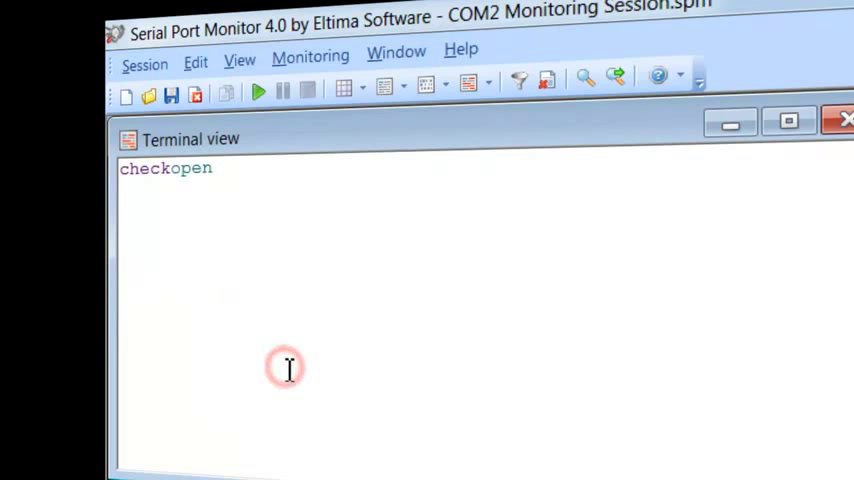